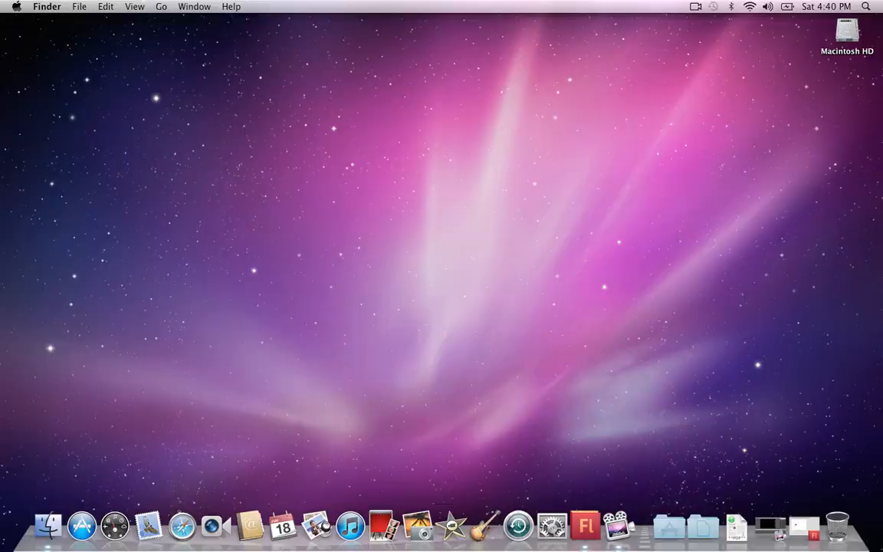
- Launch Flash CS5 from the Dock and start a new ActionScript 3.0 document
click(584, 524)
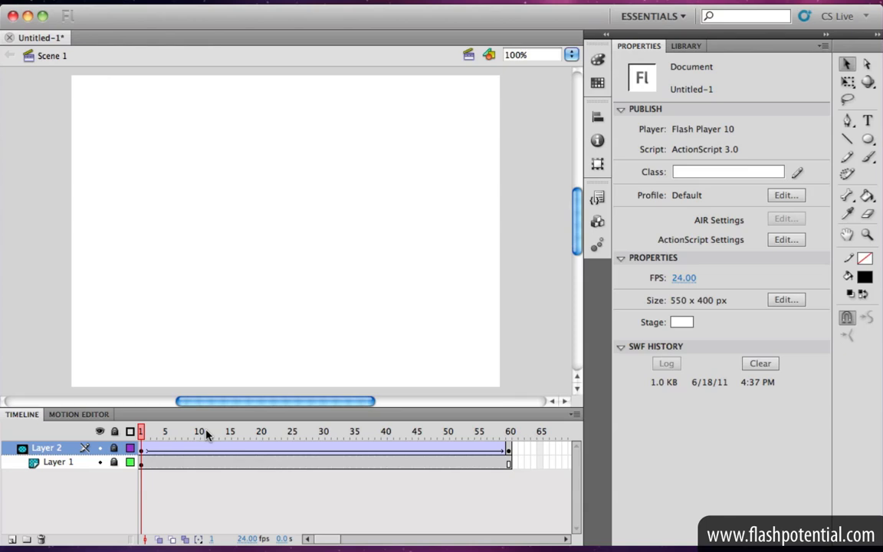
click(141, 430)
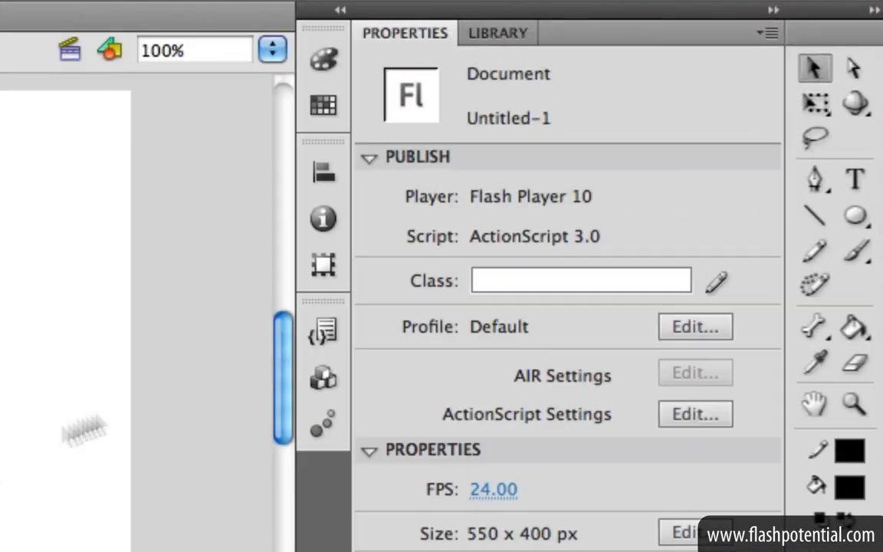
- Add Impact 60 pt black static text 'can you see me?' and centre it horizontally on the stage
click(852, 180)
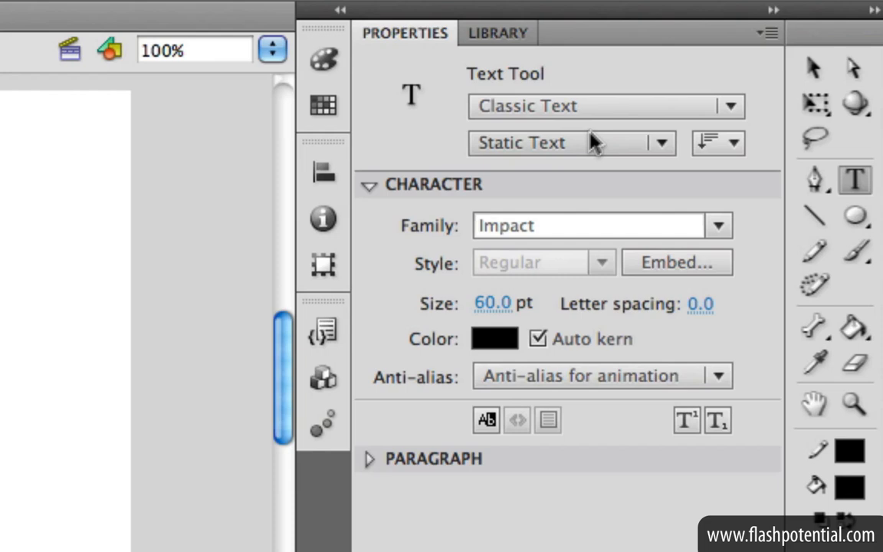
mouse_move(590, 151)
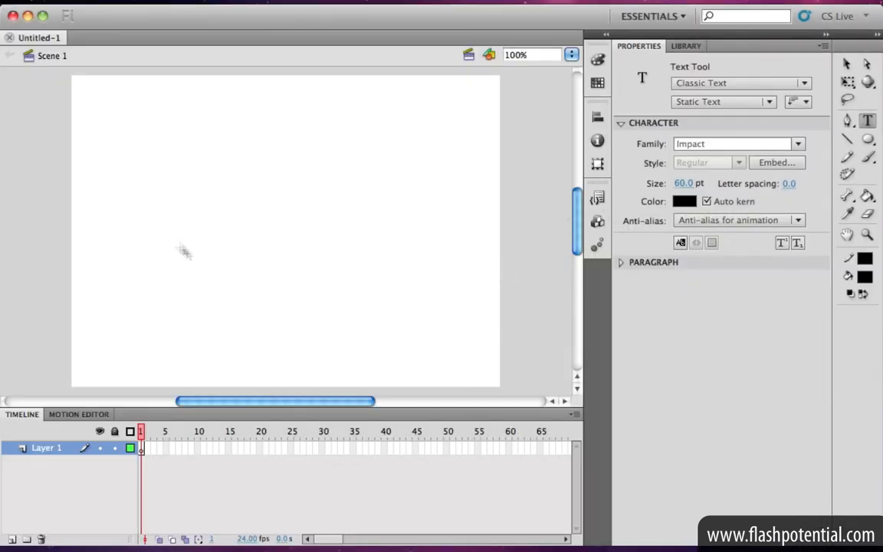
text(can you see me?)
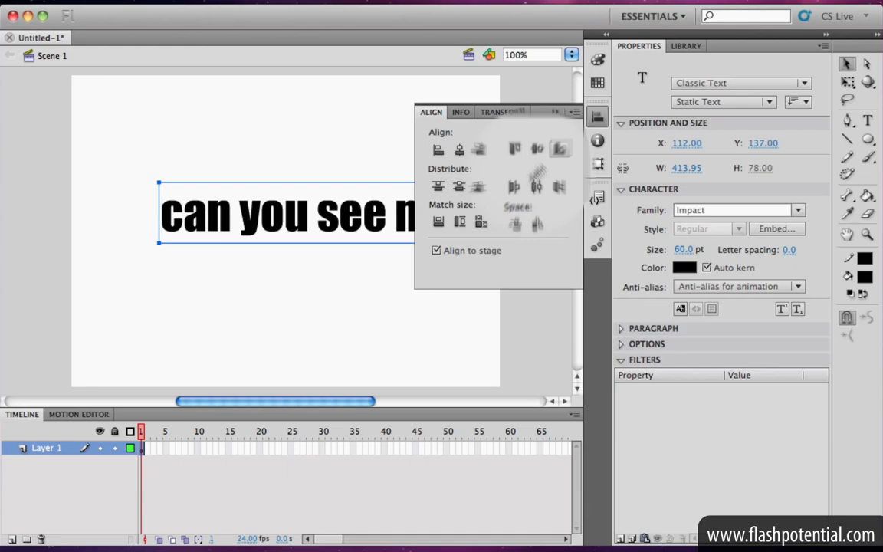
click(536, 151)
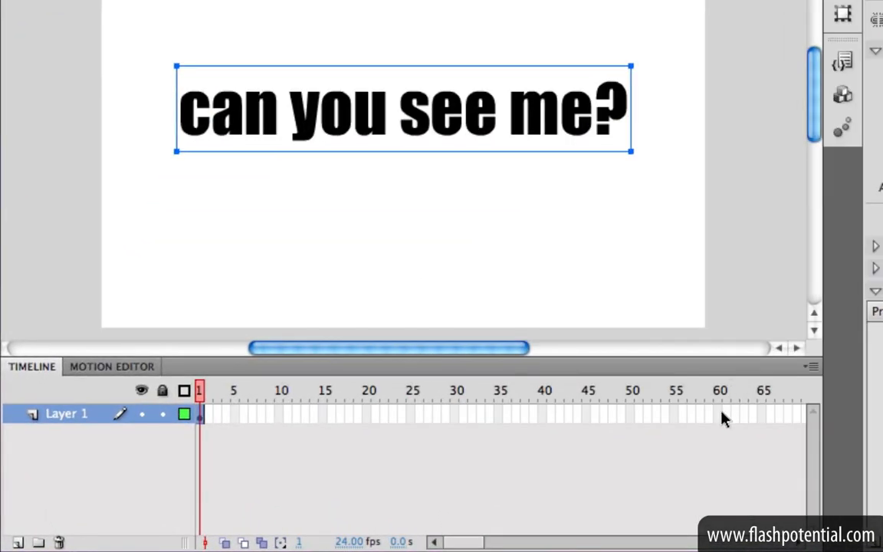
- Extend Layer 1 out to frame 60 and add a new layer for the circle
right_click(720, 417)
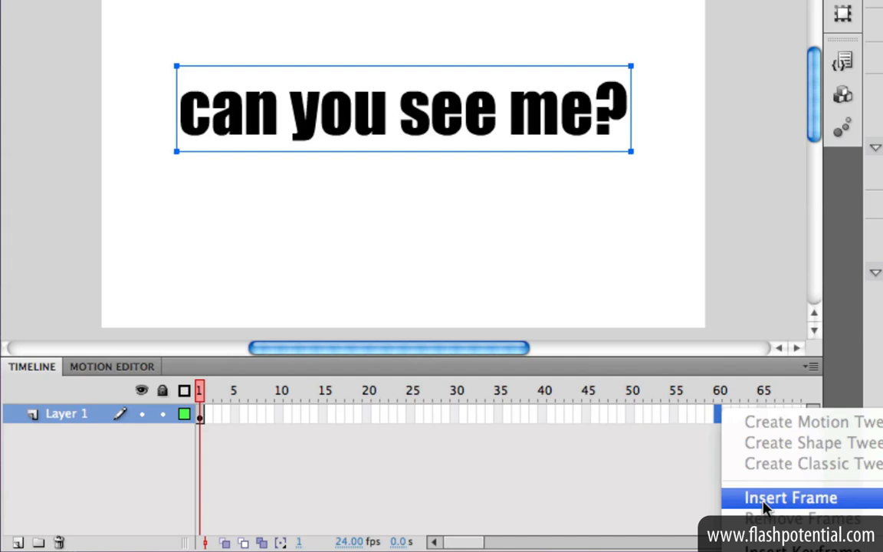
click(790, 497)
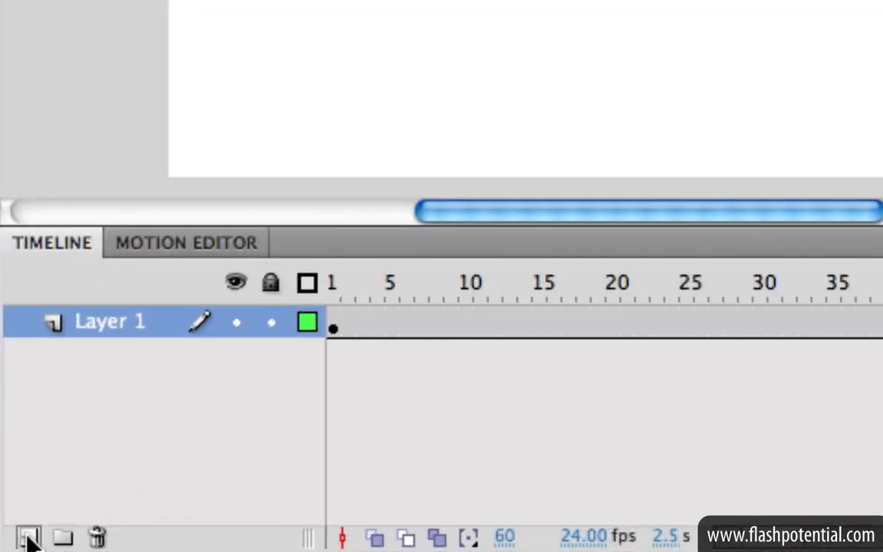
click(29, 536)
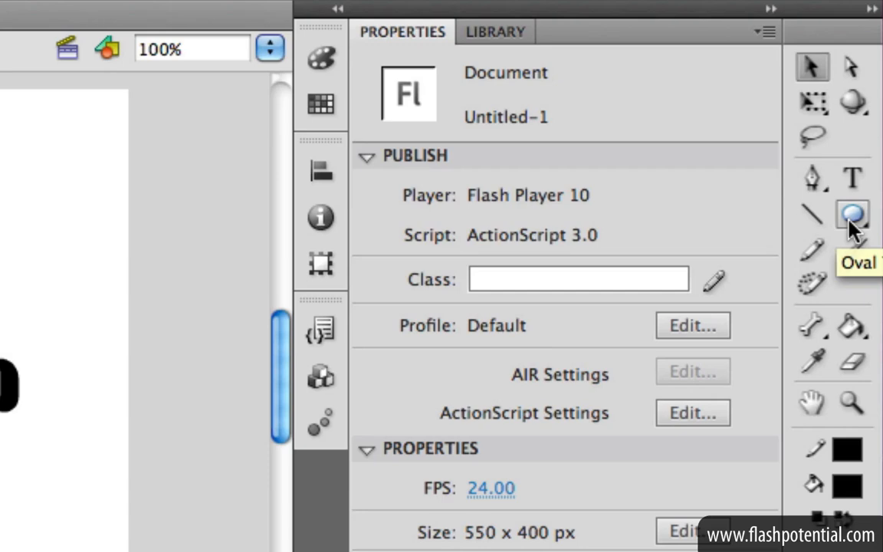
- Draw a black circle left of the text and convert it to a movie clip symbol named Circle
click(852, 215)
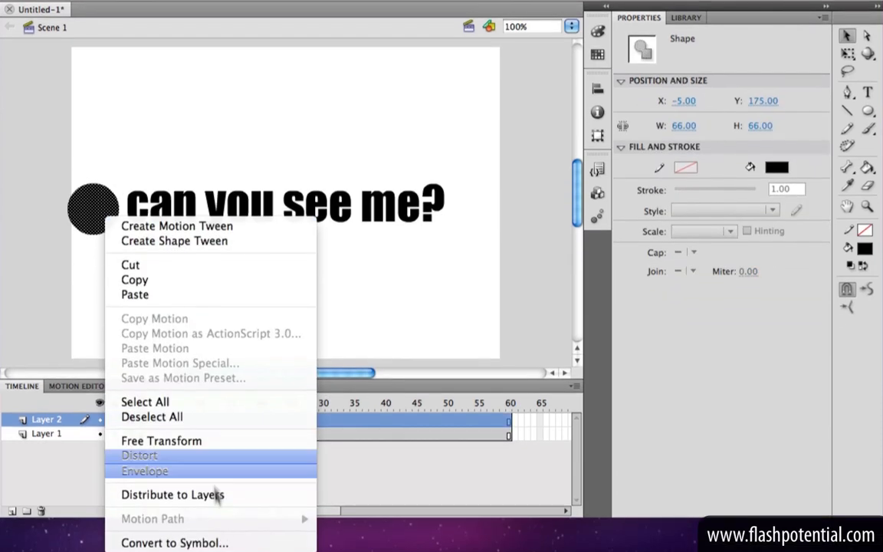
click(175, 543)
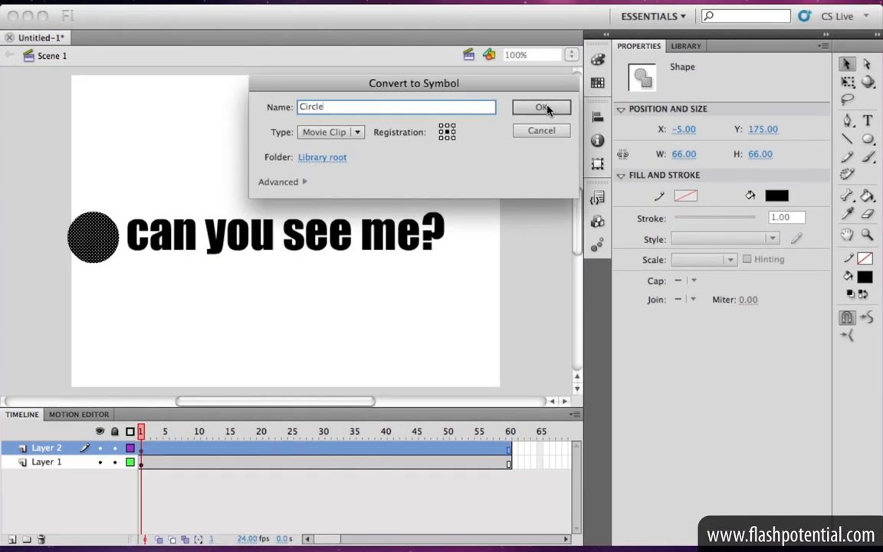
click(541, 107)
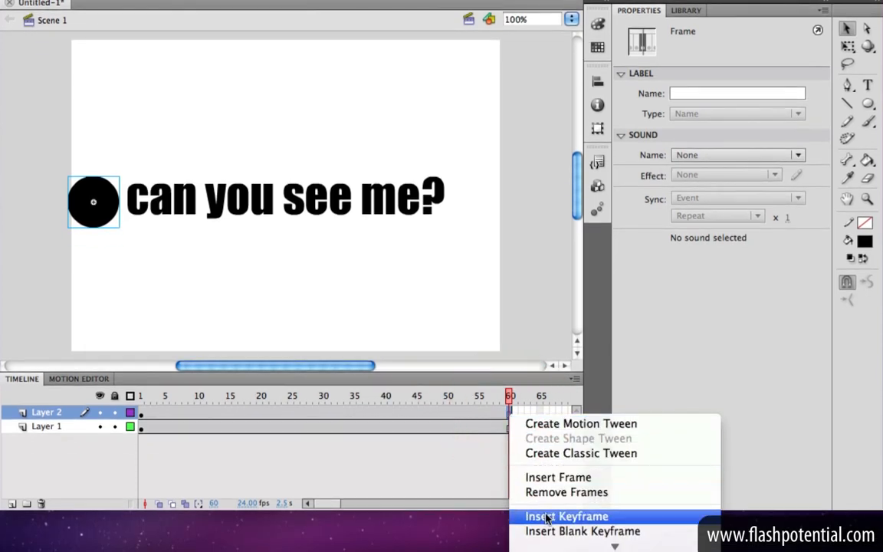
- Keyframe the circle at frame 60 on the right and create a classic tween between the keyframes
click(567, 516)
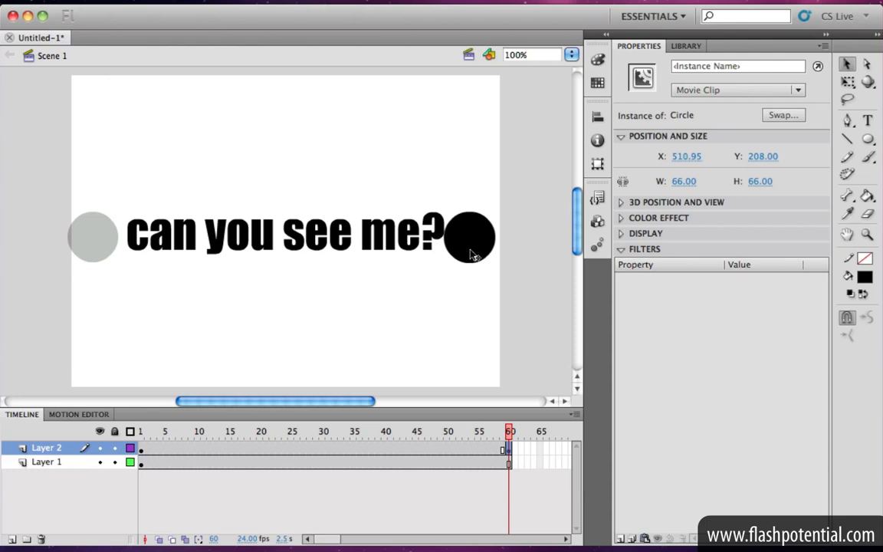
click(325, 431)
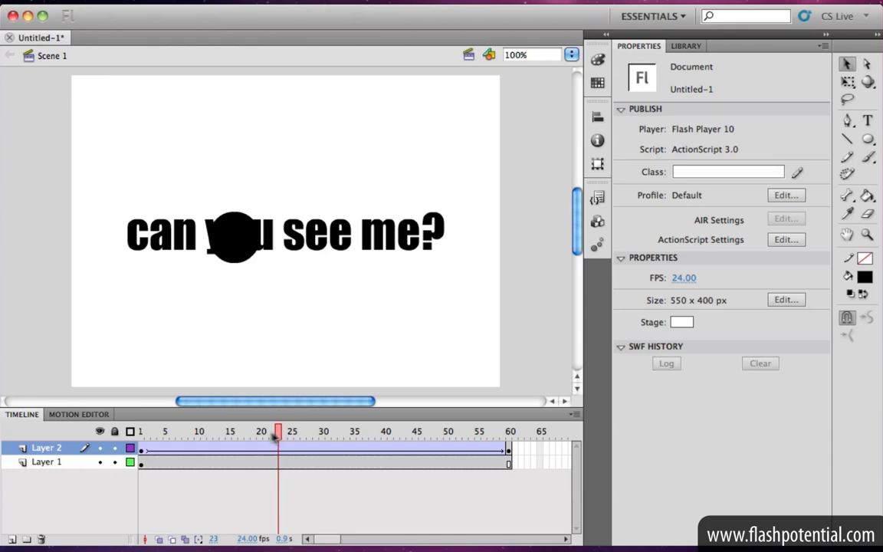
click(322, 431)
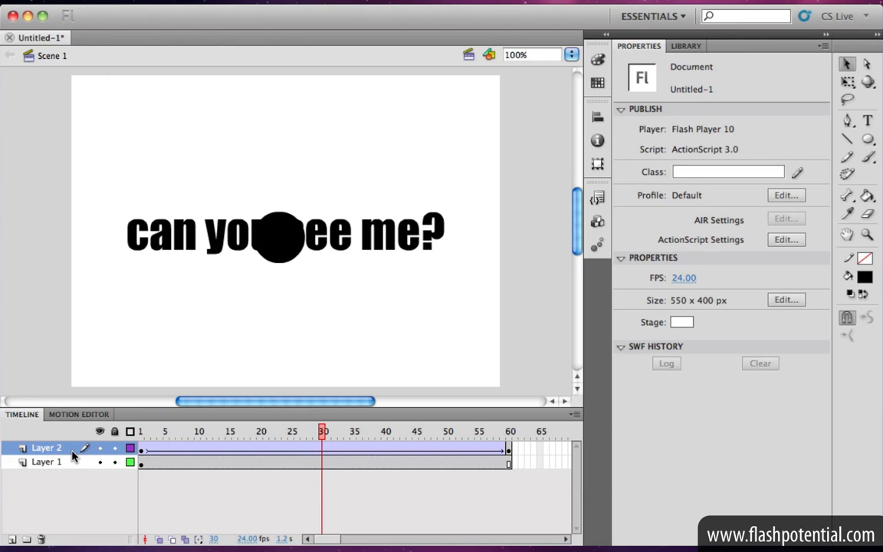
mouse_move(380, 261)
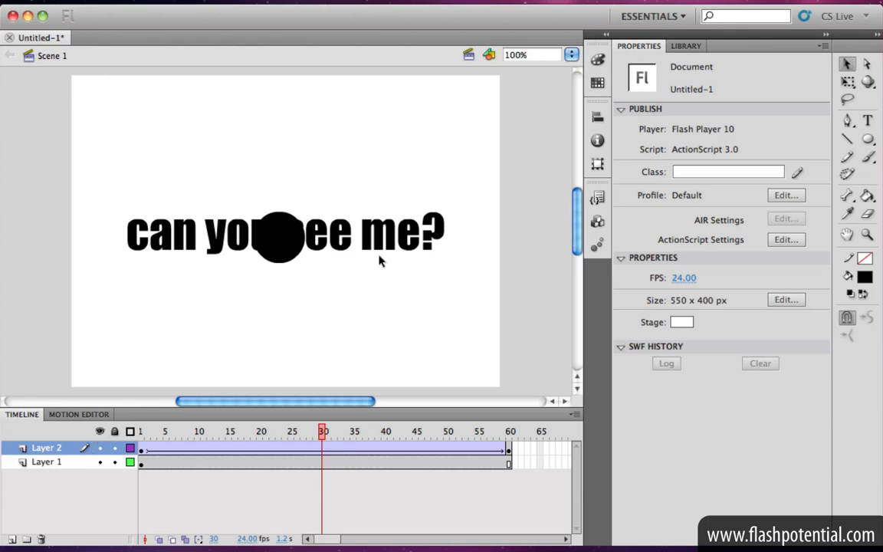
mouse_move(377, 321)
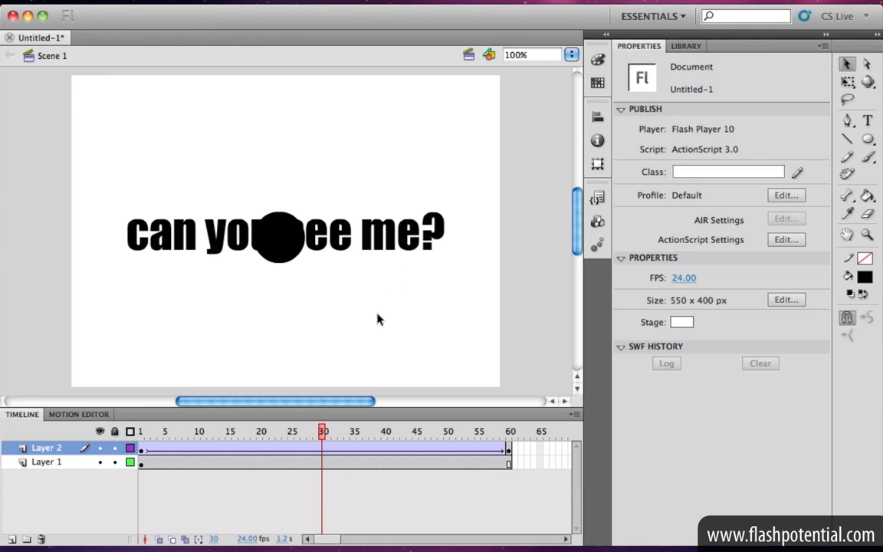
mouse_move(301, 242)
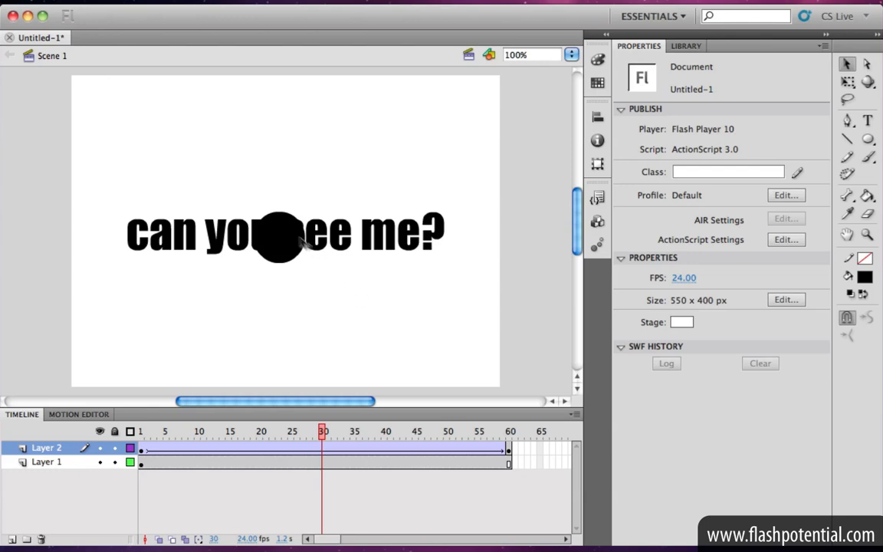
mouse_move(282, 242)
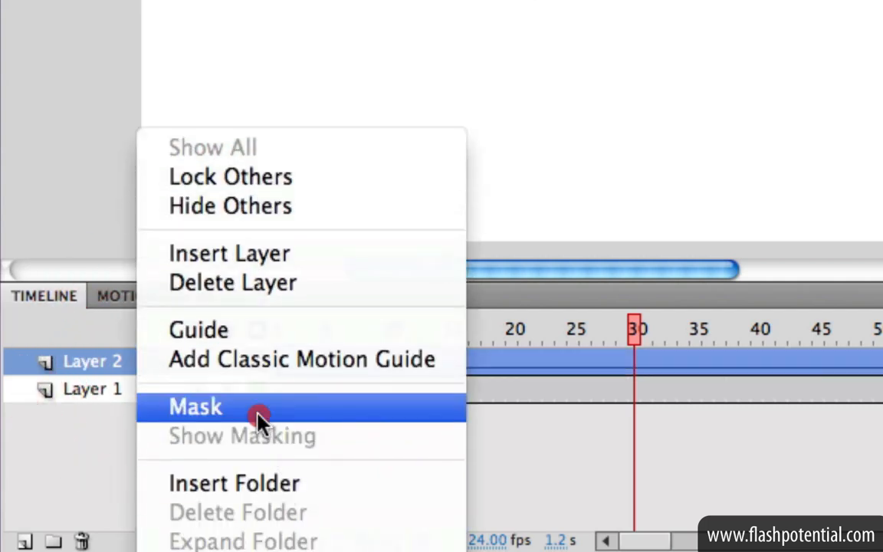
- Set Layer 2 as a mask layer so the text shows only inside the circle
click(196, 406)
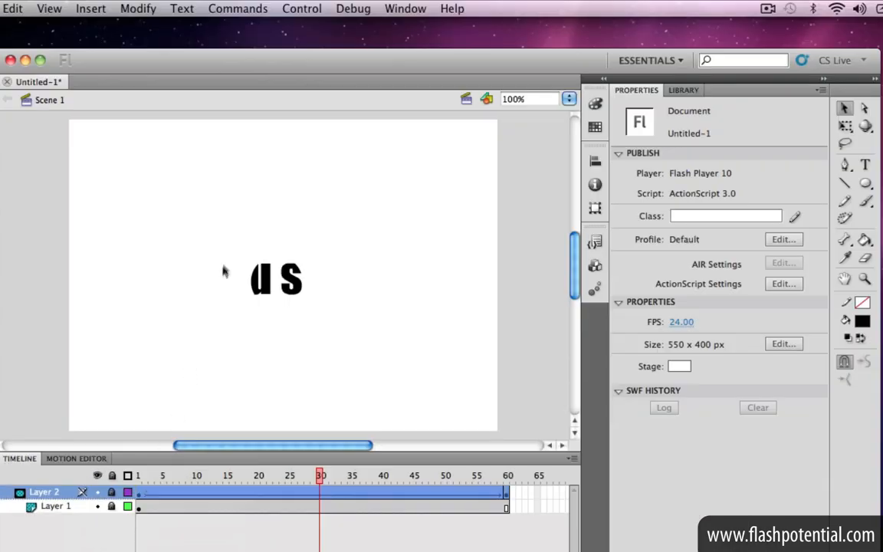
- Run Control > Test Movie in Flash Professional to preview the masked reveal as a SWF
click(300, 9)
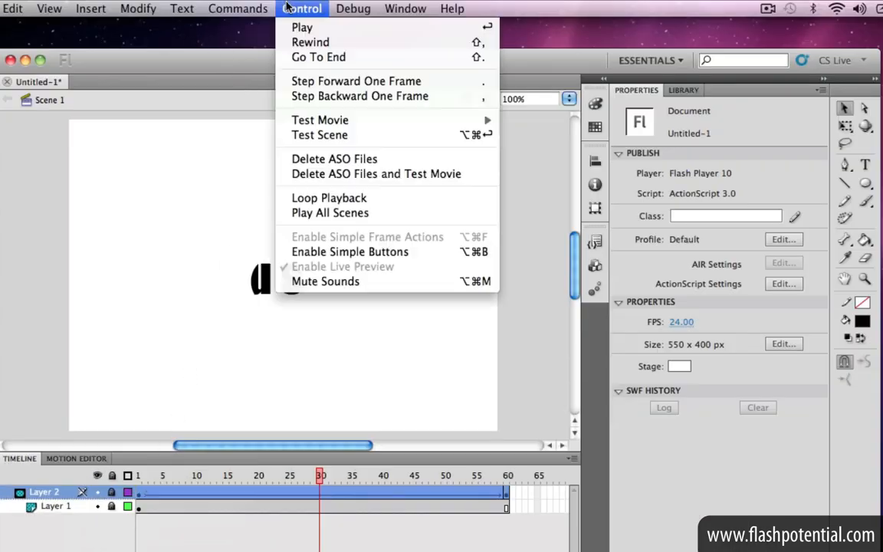
mouse_move(321, 119)
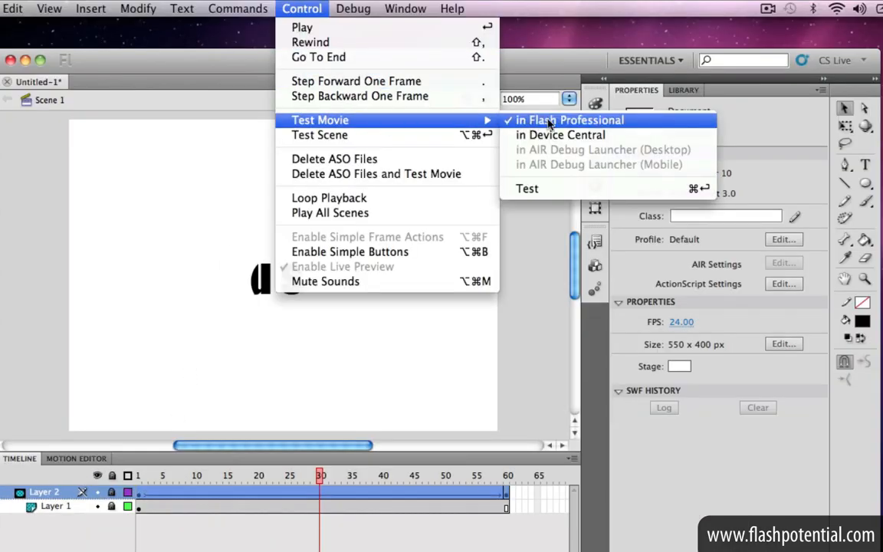
click(570, 119)
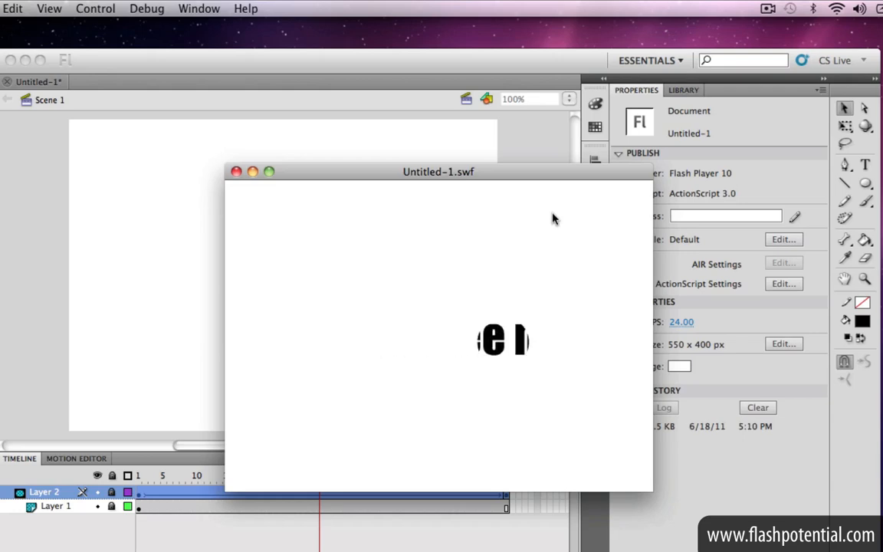